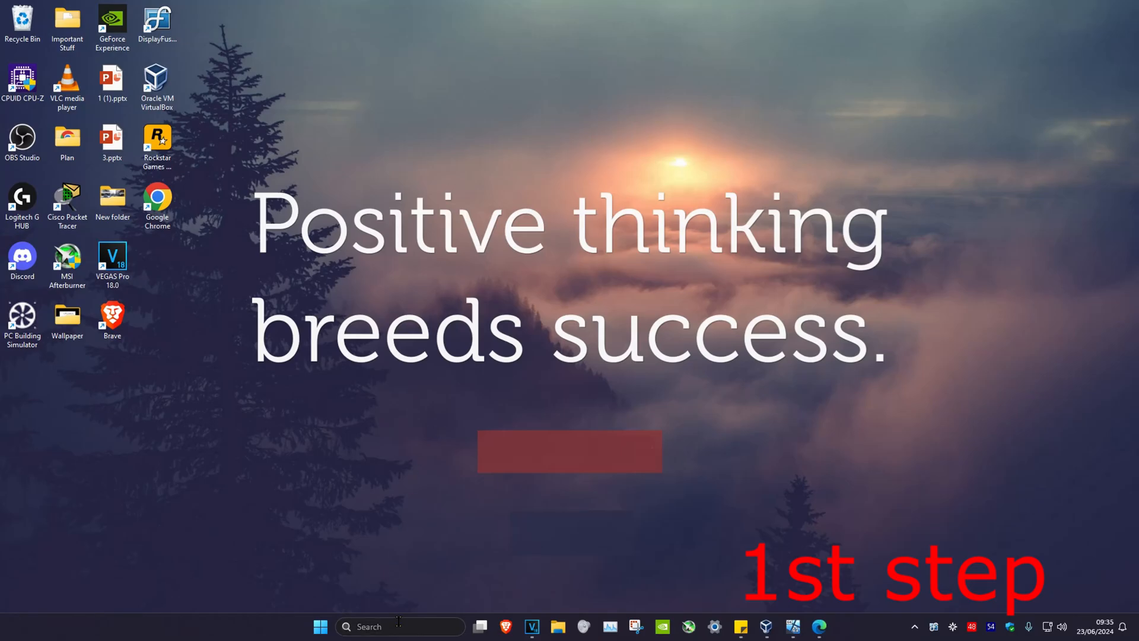
Run an automatic driver search for the NVIDIA GeForce GTX 1660 Ti under Display adapters
{"action": "type", "text": "device Manager"}
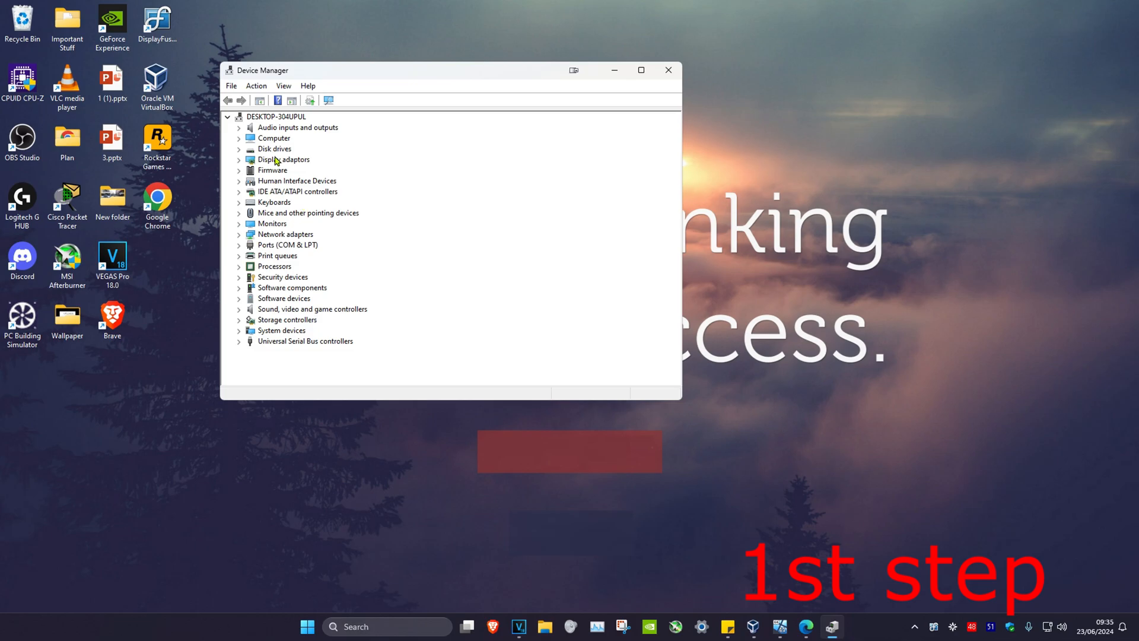
{"action": "left_click", "coordinate": [239, 158]}
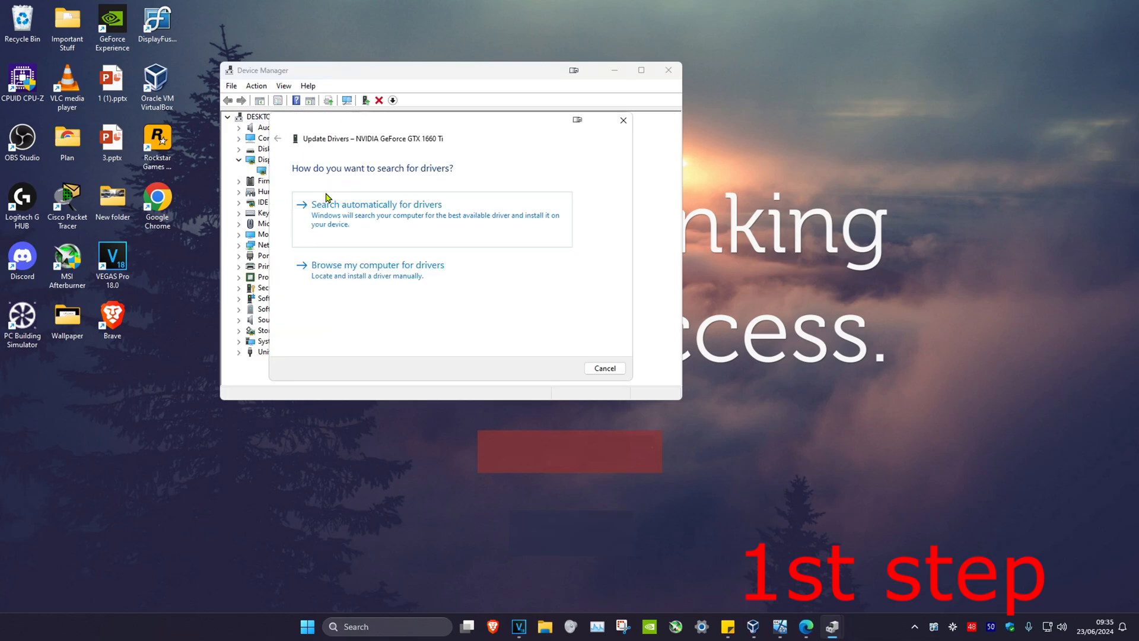
{"action": "left_click", "coordinate": [376, 204]}
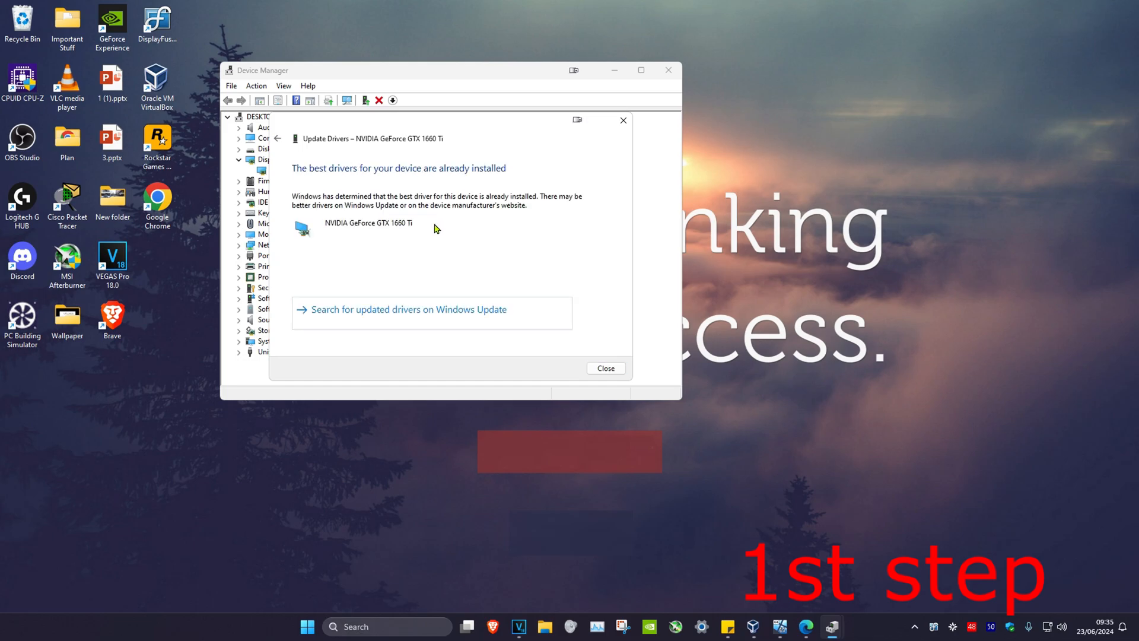
{"action": "mouse_move", "coordinate": [499, 245]}
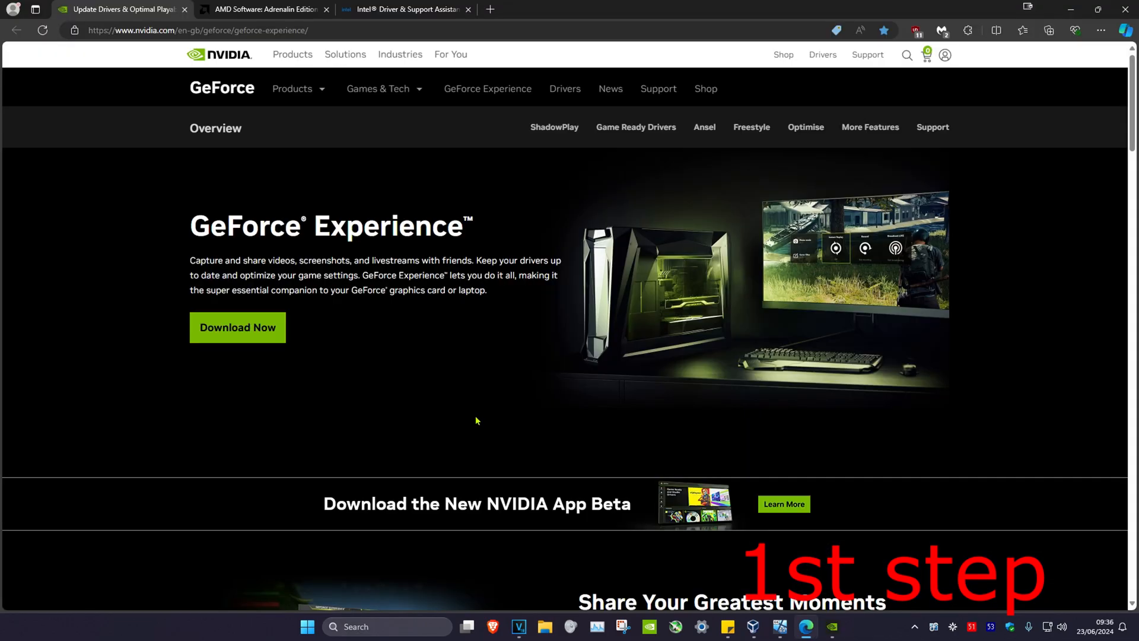
{"action": "mouse_move", "coordinate": [198, 177]}
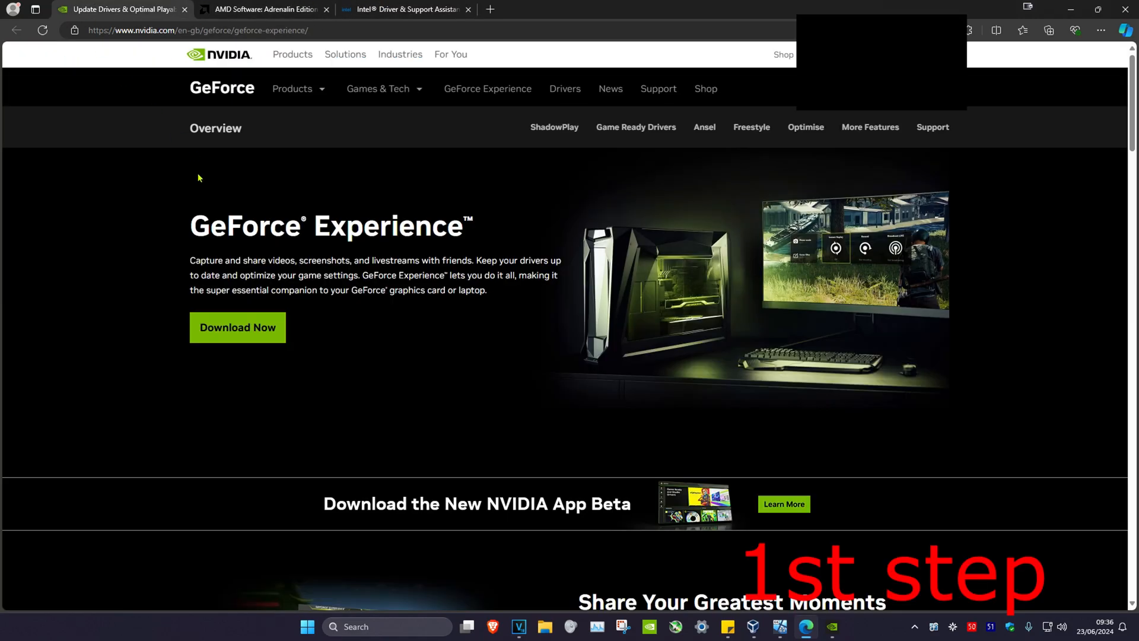
{"action": "mouse_move", "coordinate": [247, 227]}
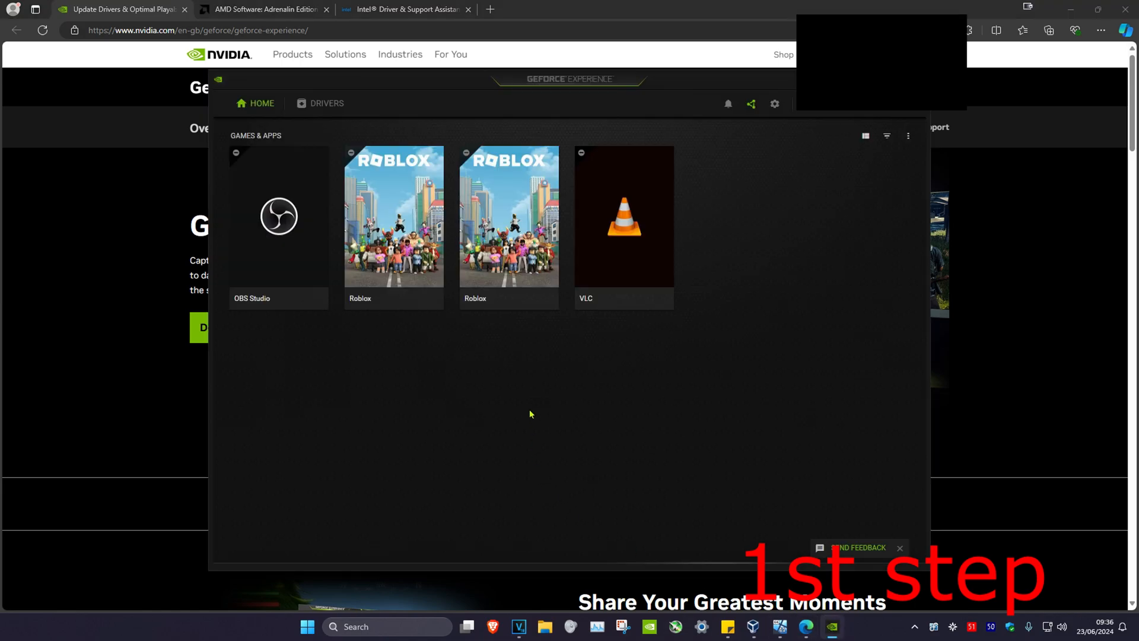
Check for graphics driver updates, confirming Game Ready Driver 555.99 is current
{"action": "left_click", "coordinate": [327, 103]}
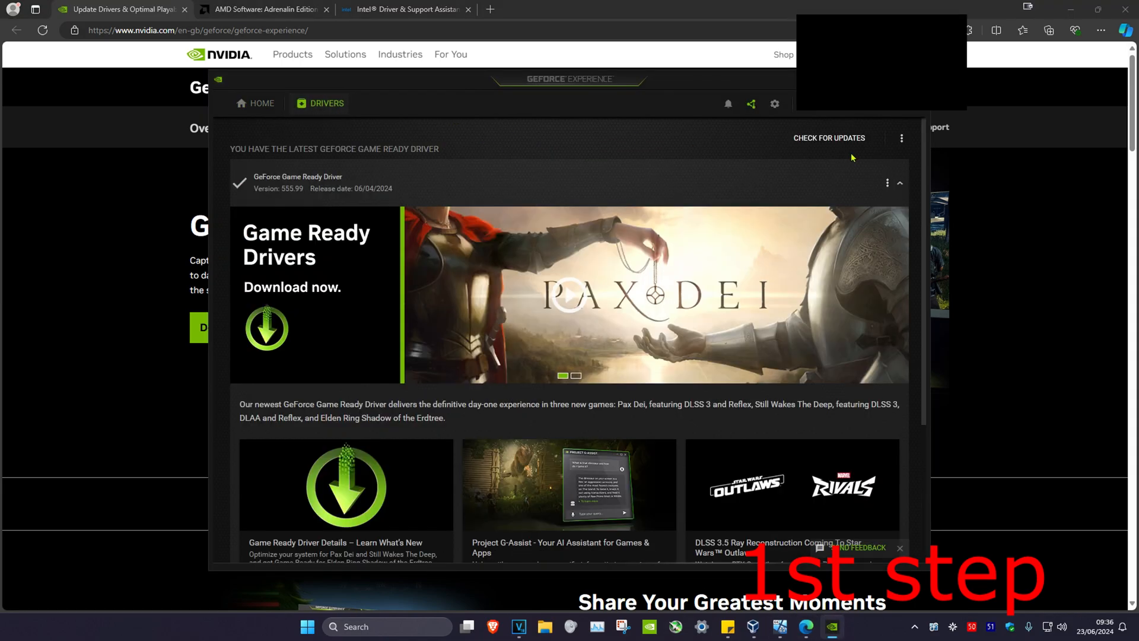
{"action": "left_click", "coordinate": [828, 138]}
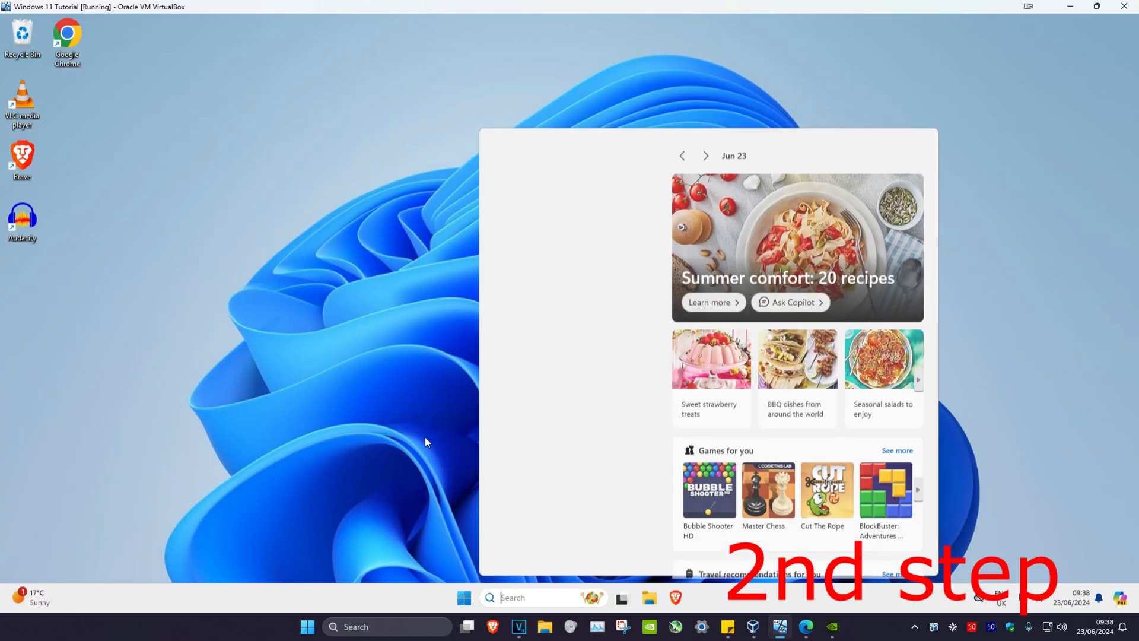
Launch Command Prompt as administrator, approving the UAC prompt
{"action": "type", "text": "cmd"}
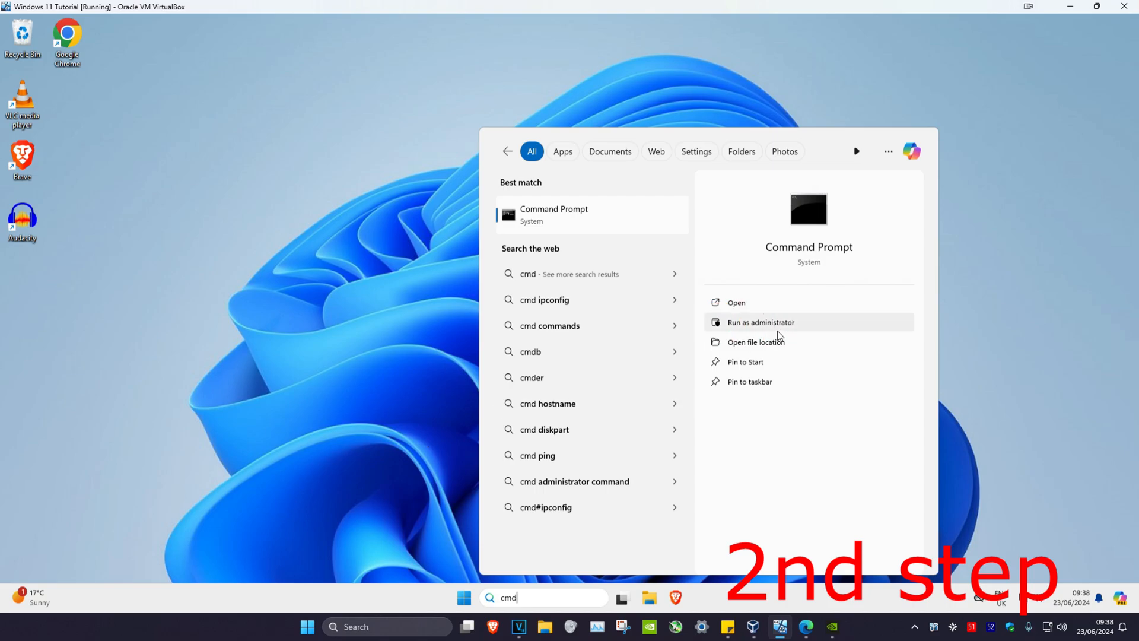
{"action": "left_click", "coordinate": [760, 322]}
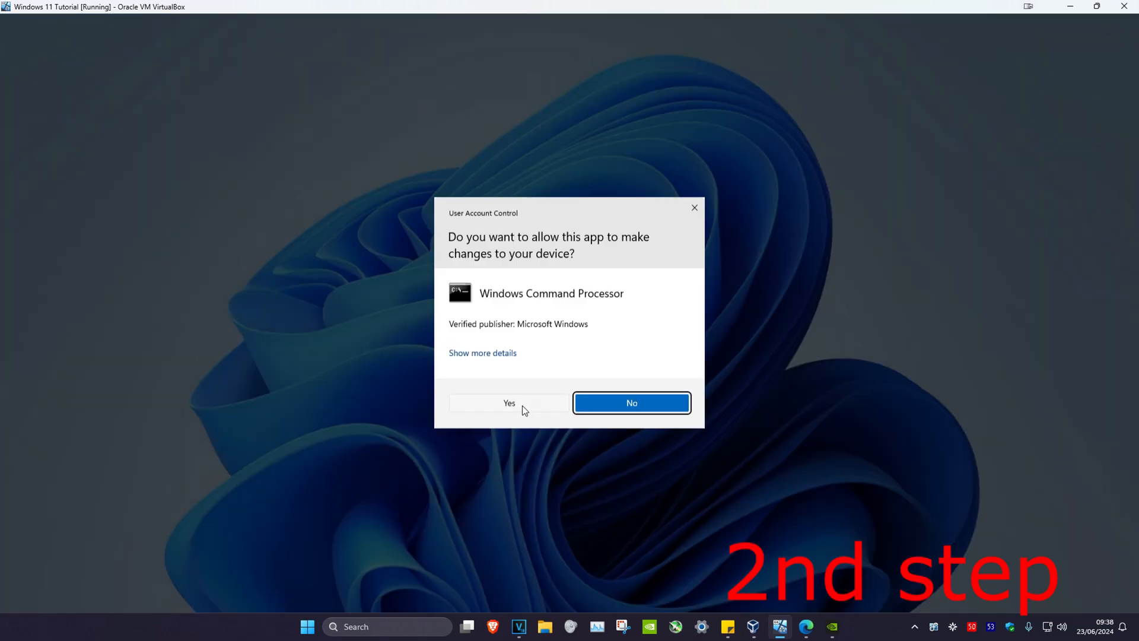
{"action": "left_click", "coordinate": [508, 402]}
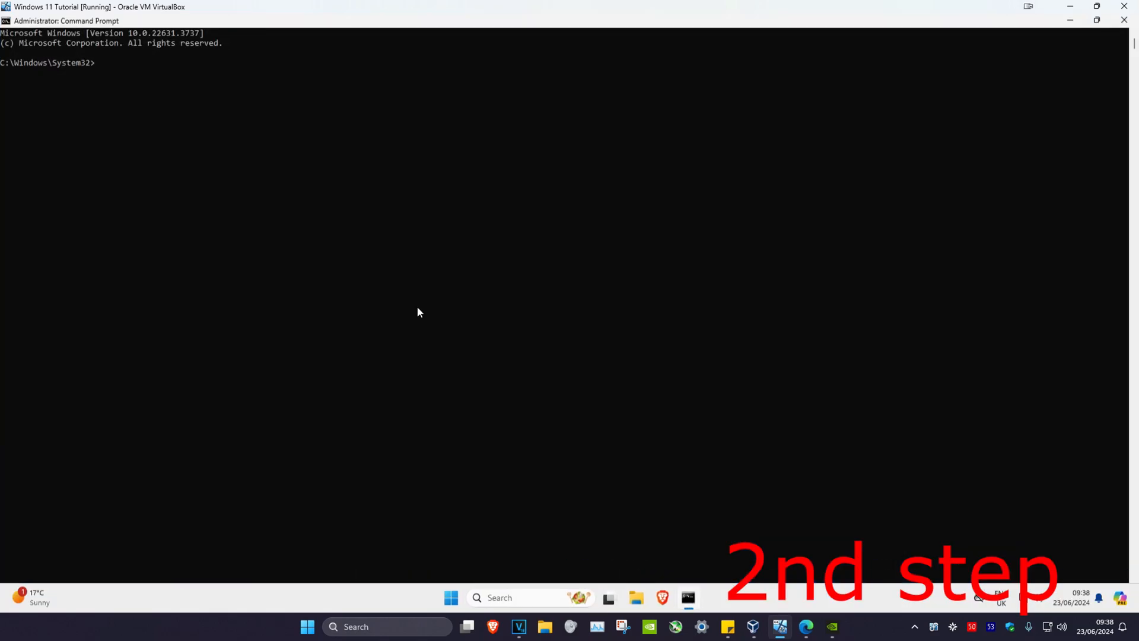
Enter the powercfg -h off command to disable hibernation
{"action": "type", "text": "pow"}
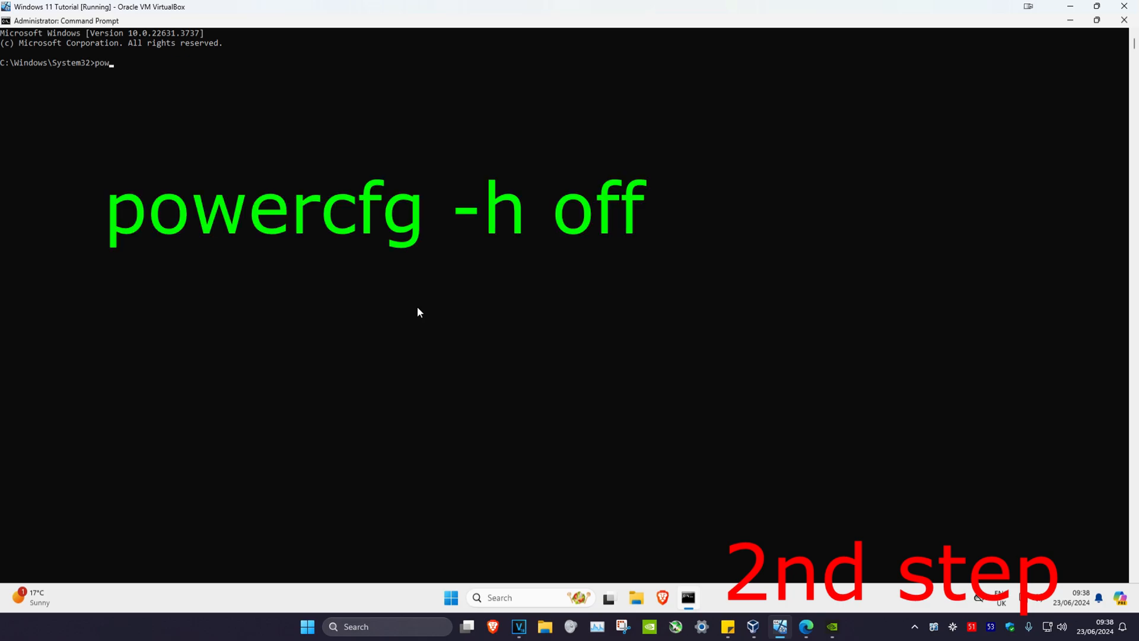
{"action": "type", "text": "ercfg"}
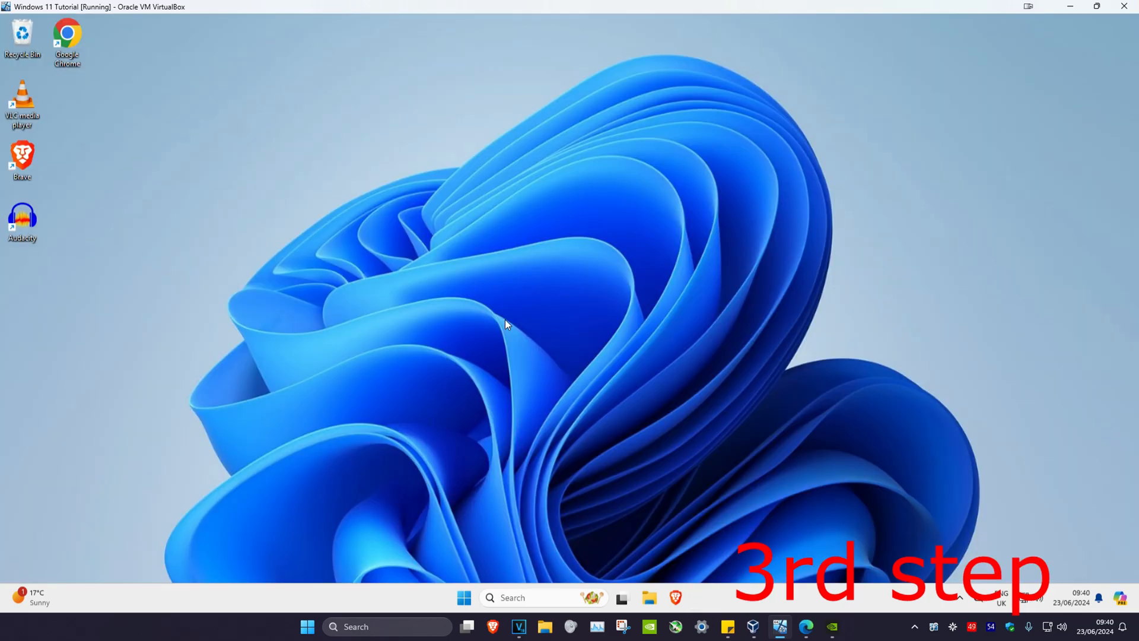
Reach the advanced Power Options dialog for the Balanced plan via 'edit power plan'
{"action": "type", "text": "edit po"}
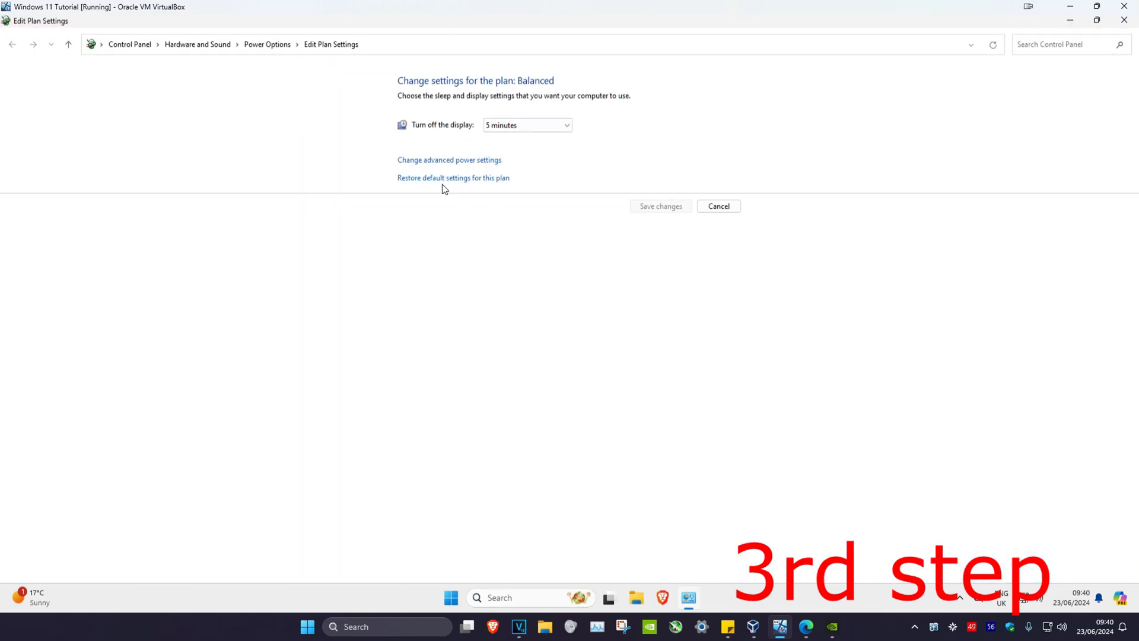
{"action": "left_click", "coordinate": [449, 160]}
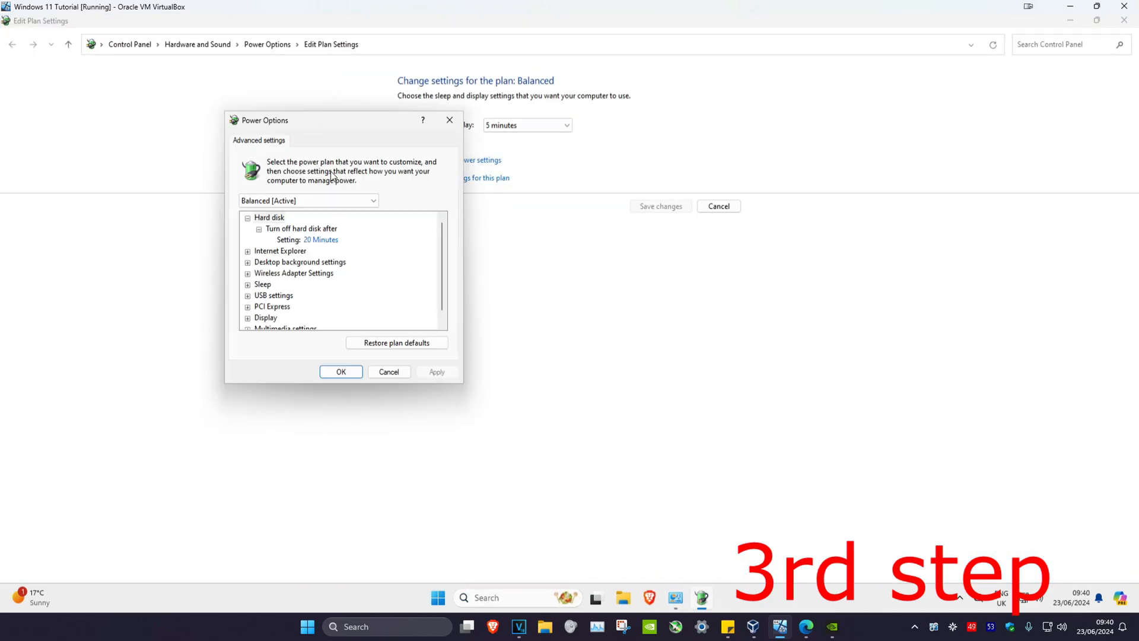
Choose a new Power Saving Mode level under Wireless Adapter Settings
{"action": "left_click", "coordinate": [294, 273]}
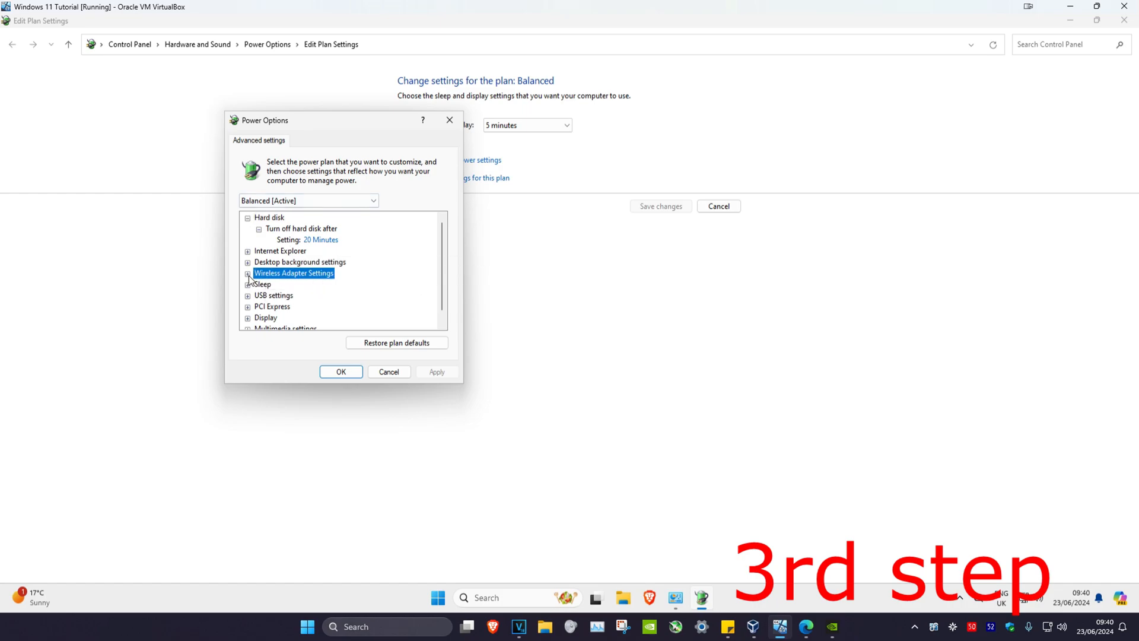
{"action": "left_click", "coordinate": [248, 272]}
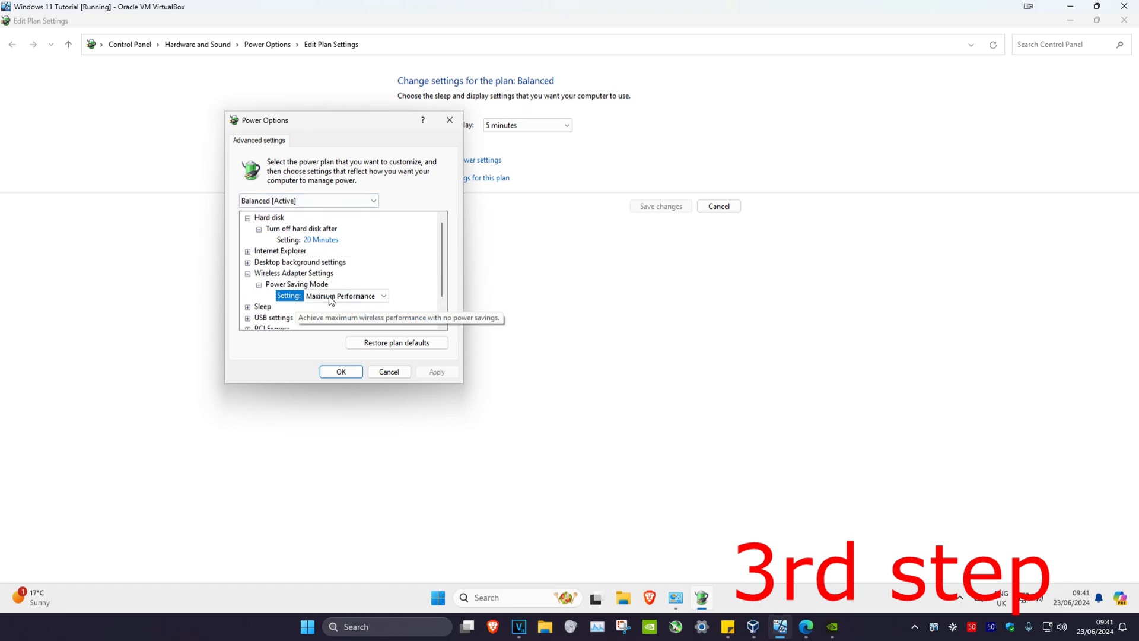
{"action": "left_click", "coordinate": [384, 296]}
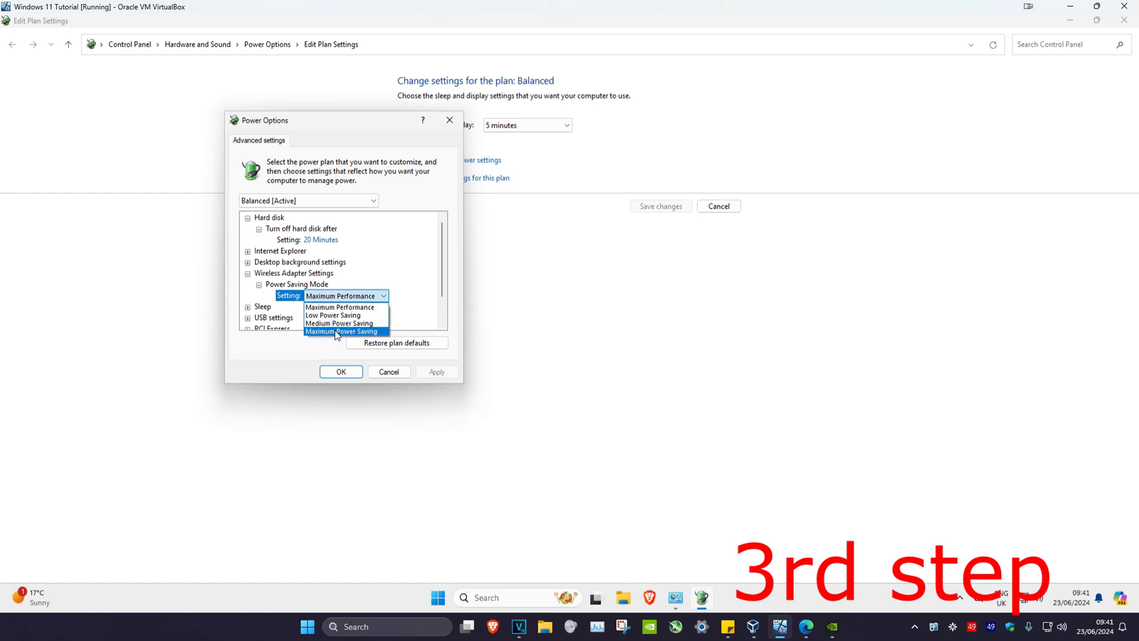
{"action": "left_click", "coordinate": [341, 371]}
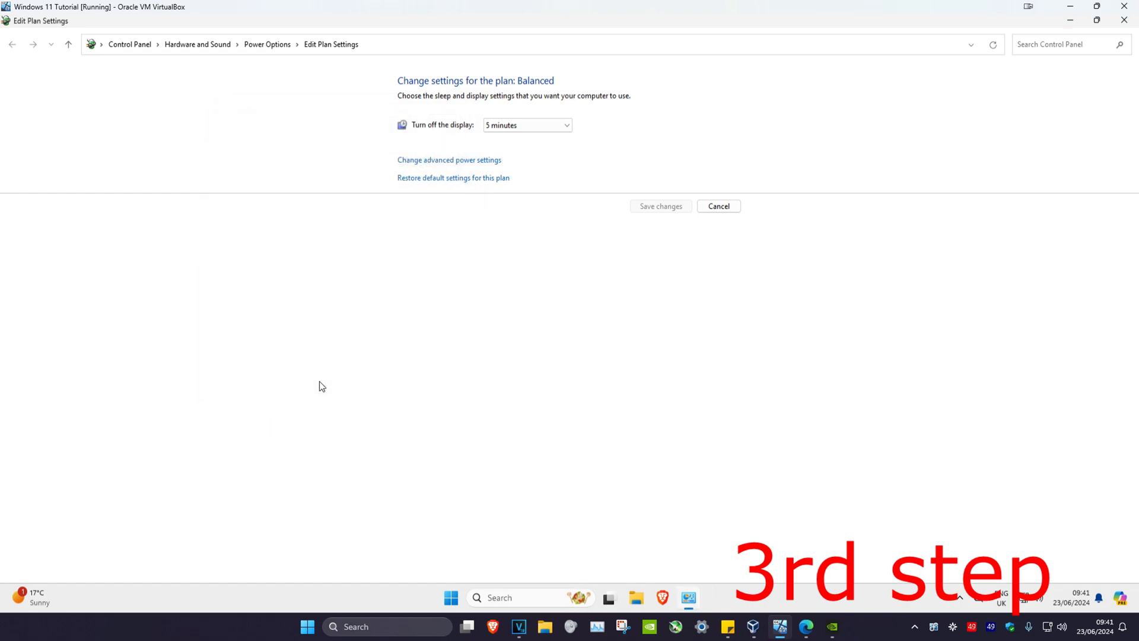